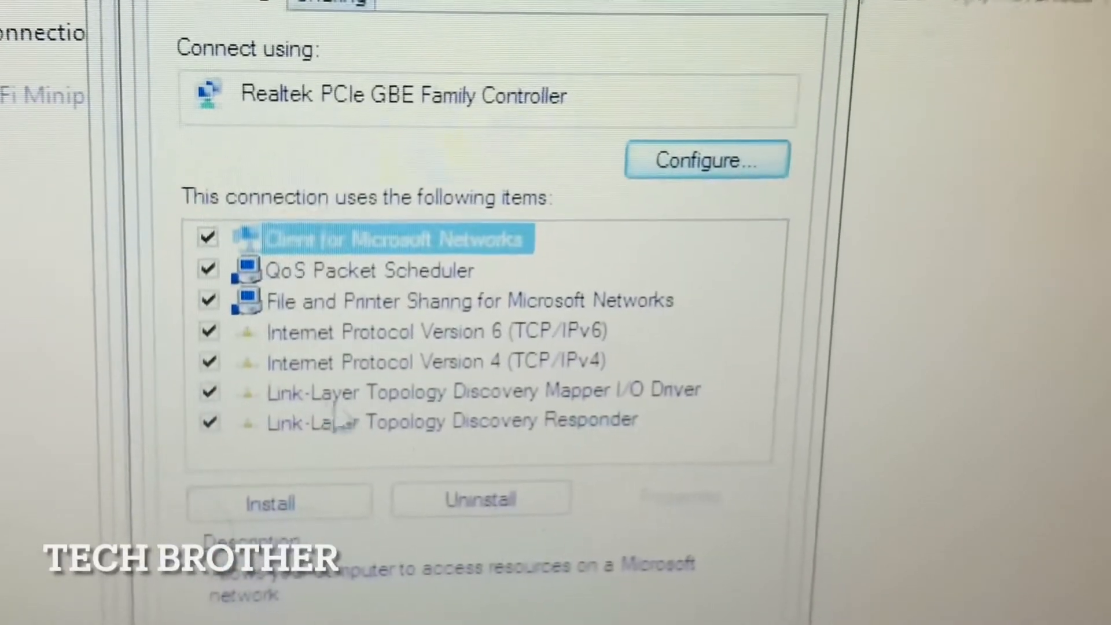
- Set Local Area Connection to static IP 192.168.0.7, mask 255.255.255.0, gateway 192.168.0.1 and confirm
double_click(436, 360)
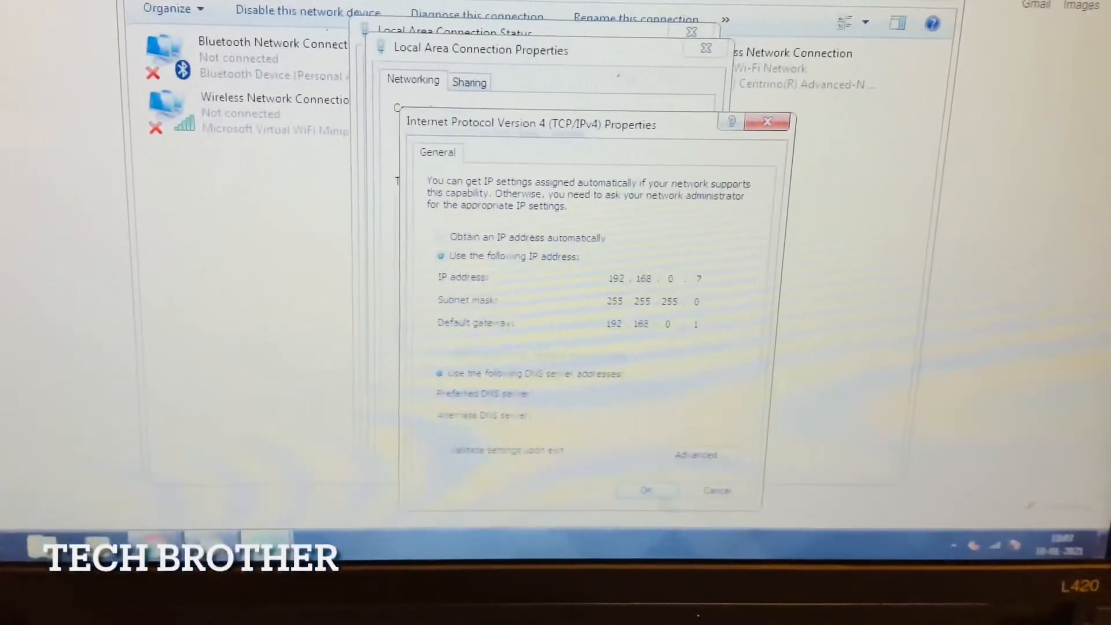
left_click(644, 489)
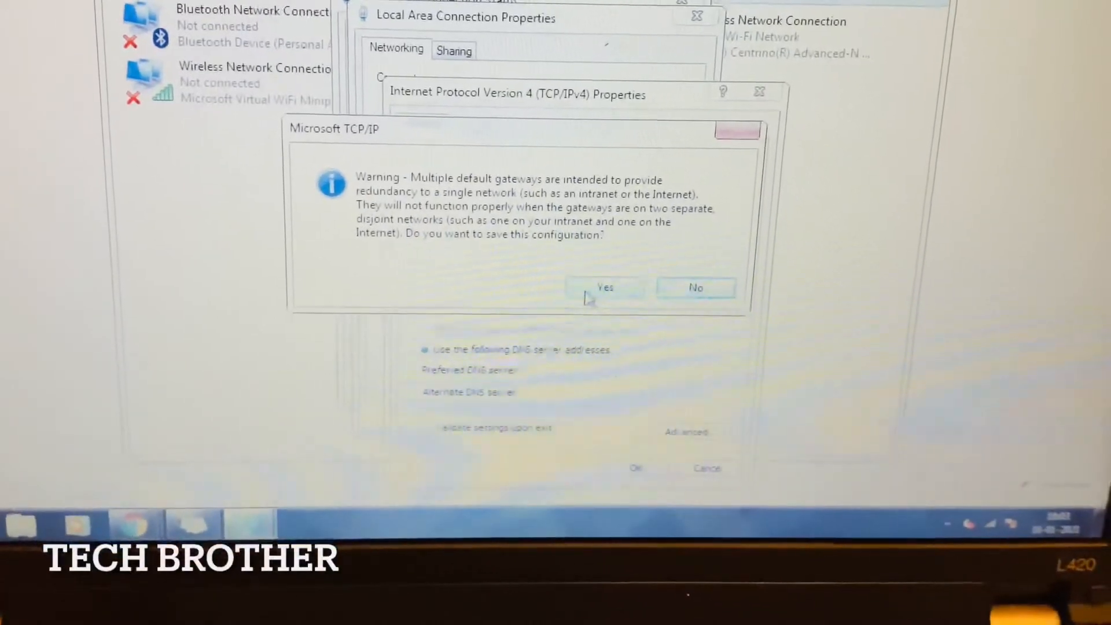
left_click(604, 288)
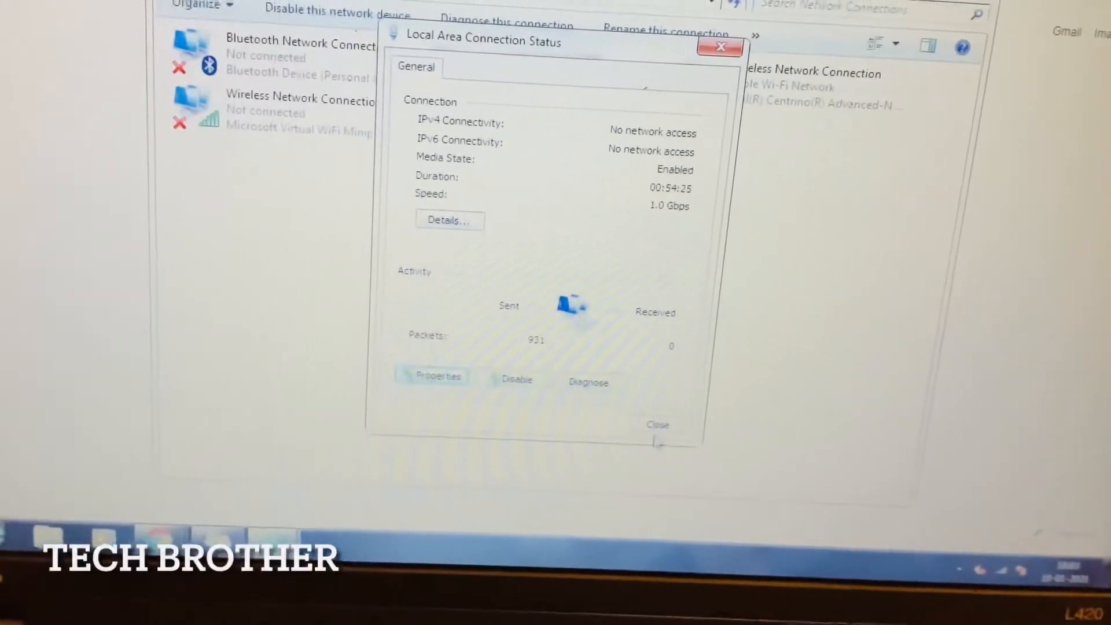
left_click(658, 425)
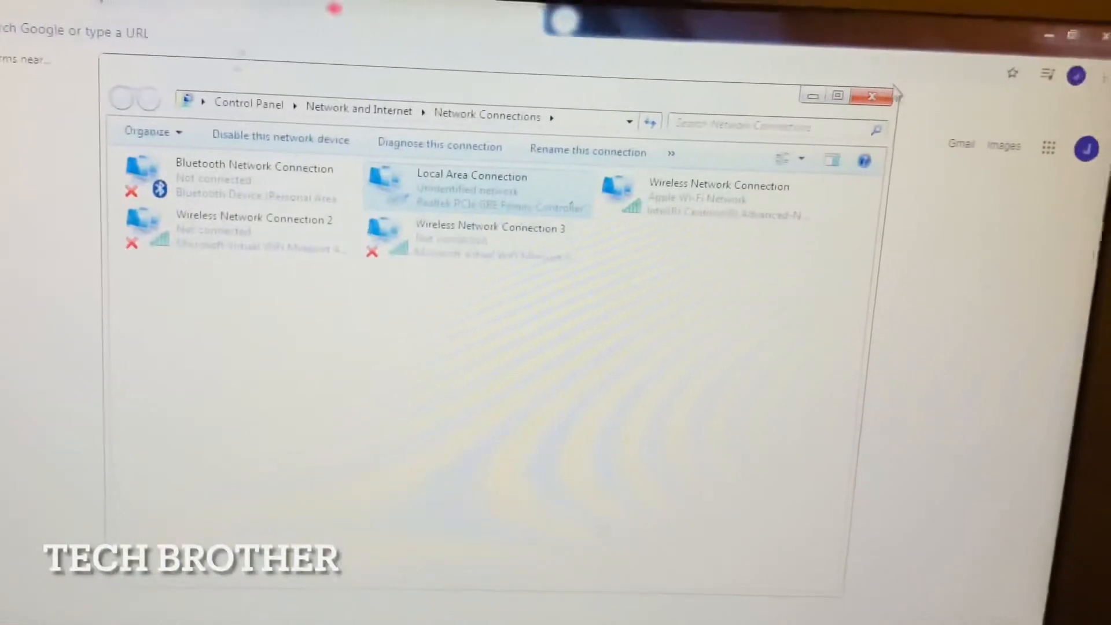
- Close Network Connections and switch to a fresh Chrome tab
left_click(873, 96)
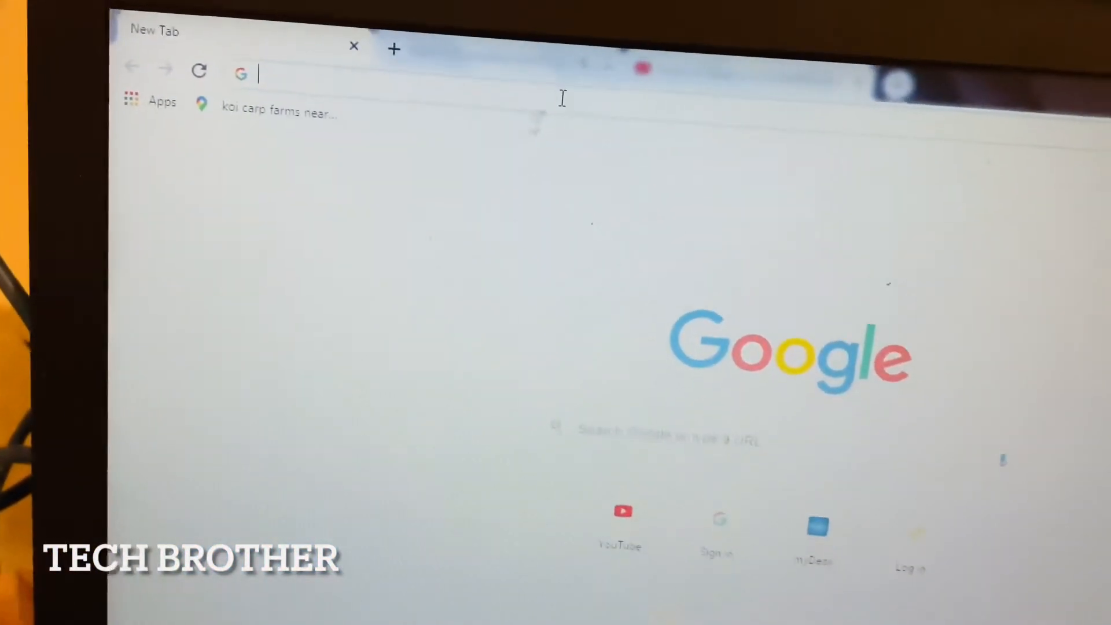
- Load the ESXi login page at 192.168.0.10 with root credentials entered
type("192.168.0.10/ui/#/login")
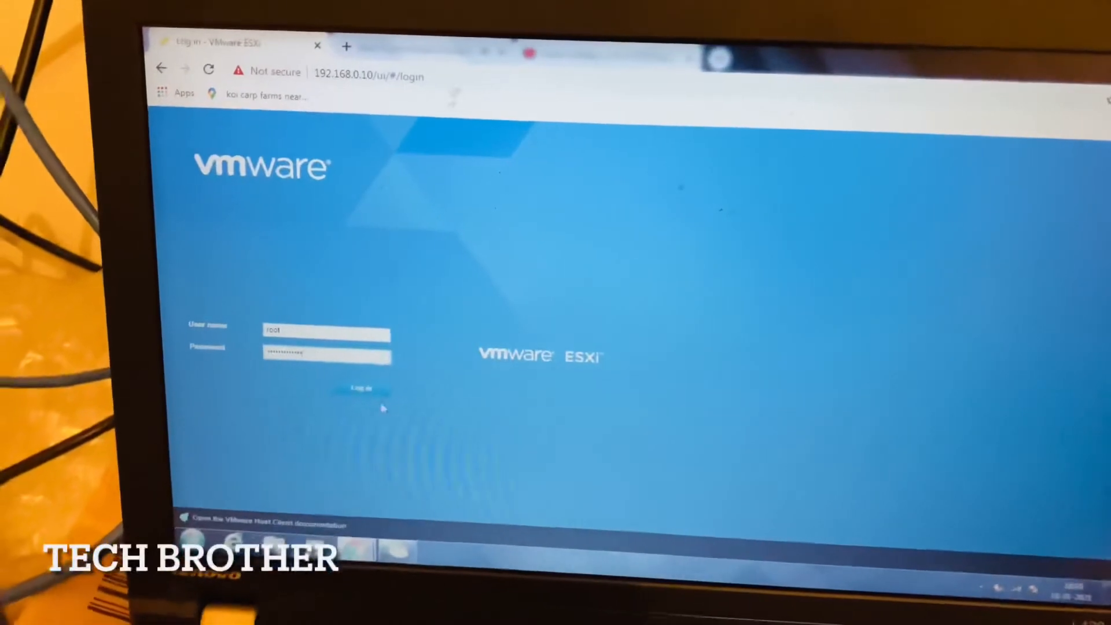
- Sign in as root and accept the improvement-program notice, reaching the localhost.localdomain summary
left_click(362, 389)
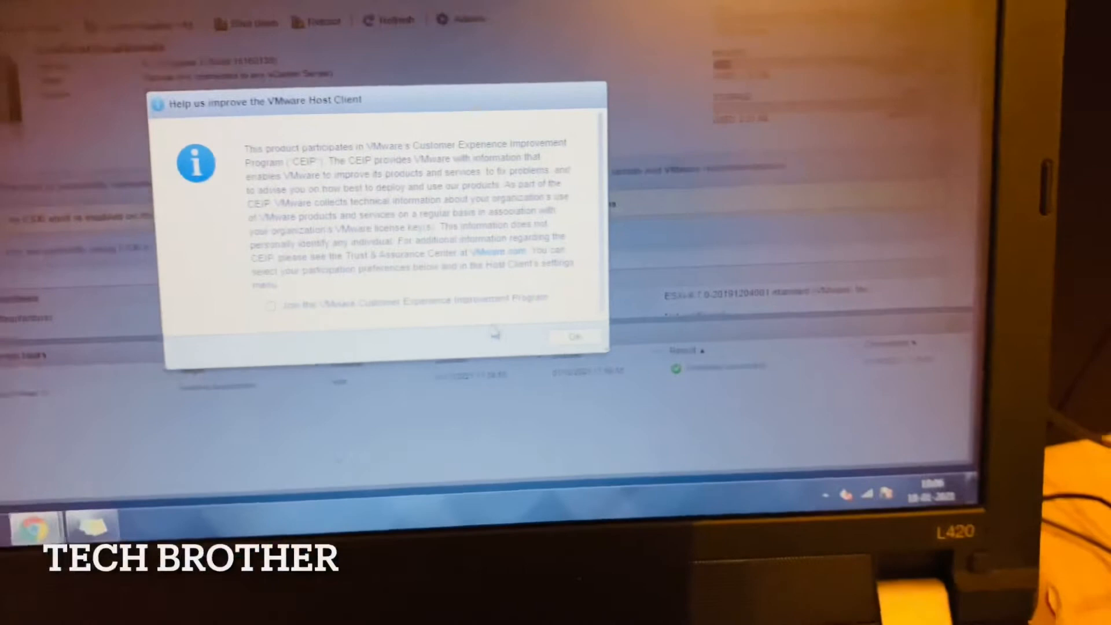
left_click(574, 337)
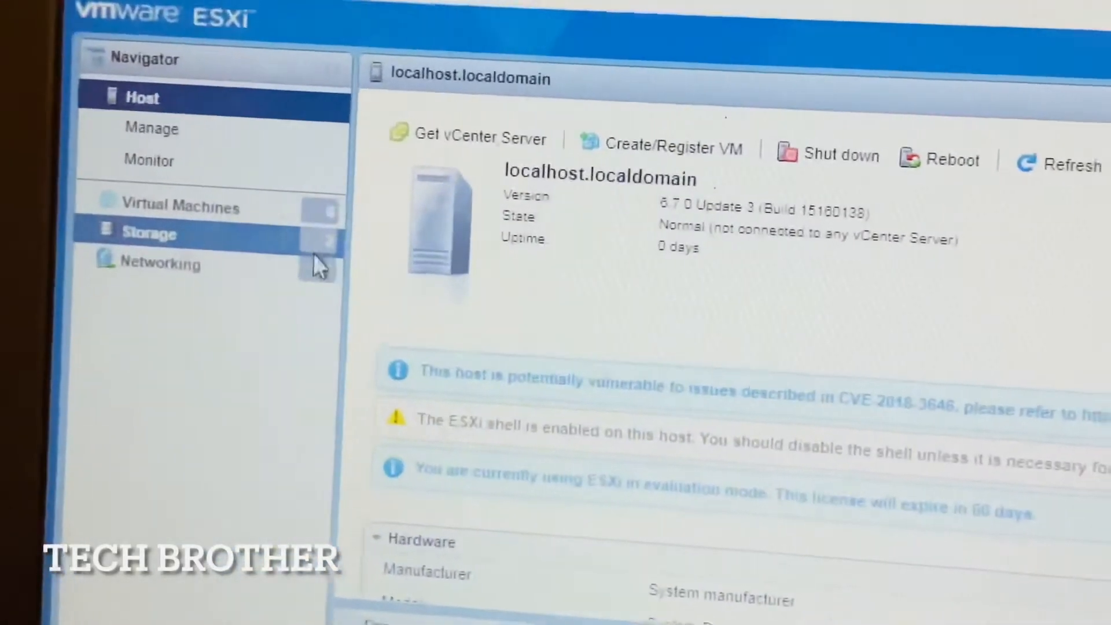
- Show the host's port groups VM Network and Management Network
left_click(160, 262)
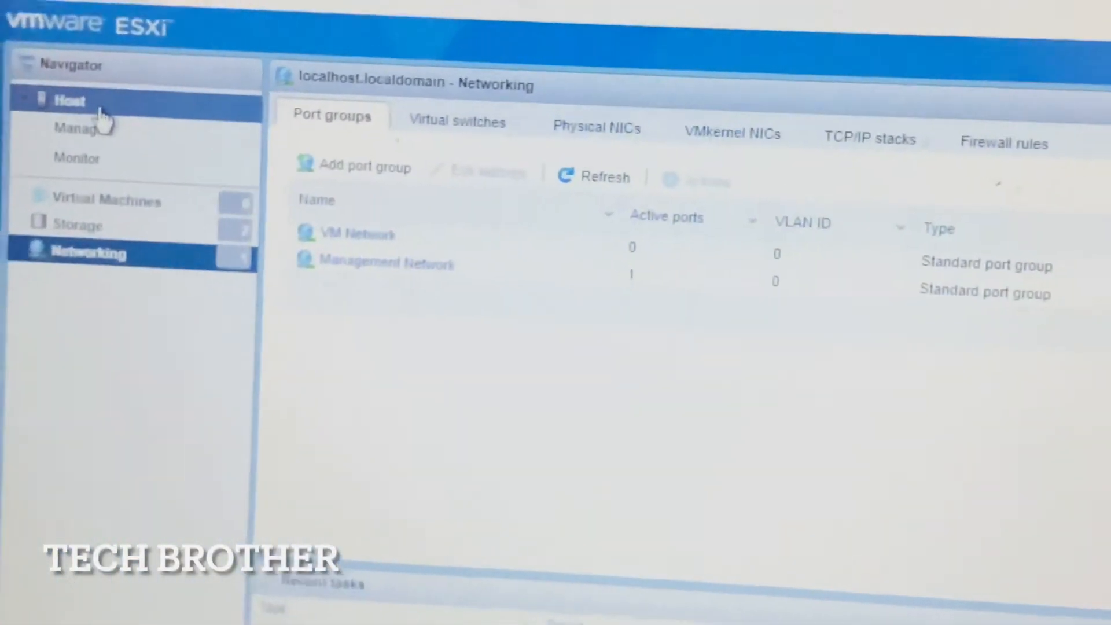
- Return to the localhost.localdomain host summary page
left_click(69, 100)
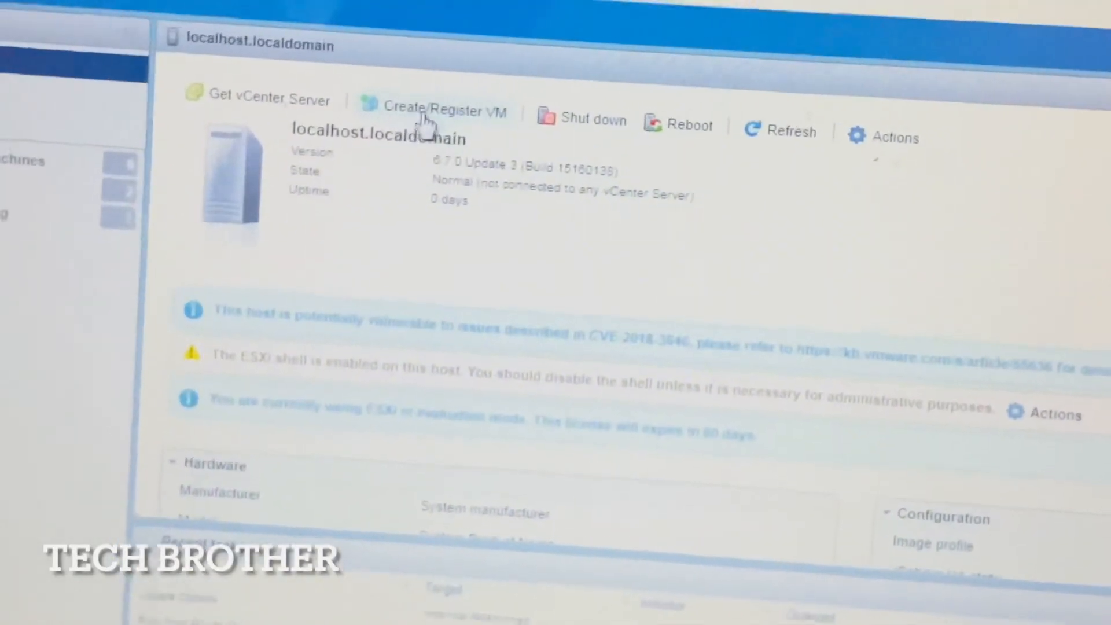
mouse_move(432, 114)
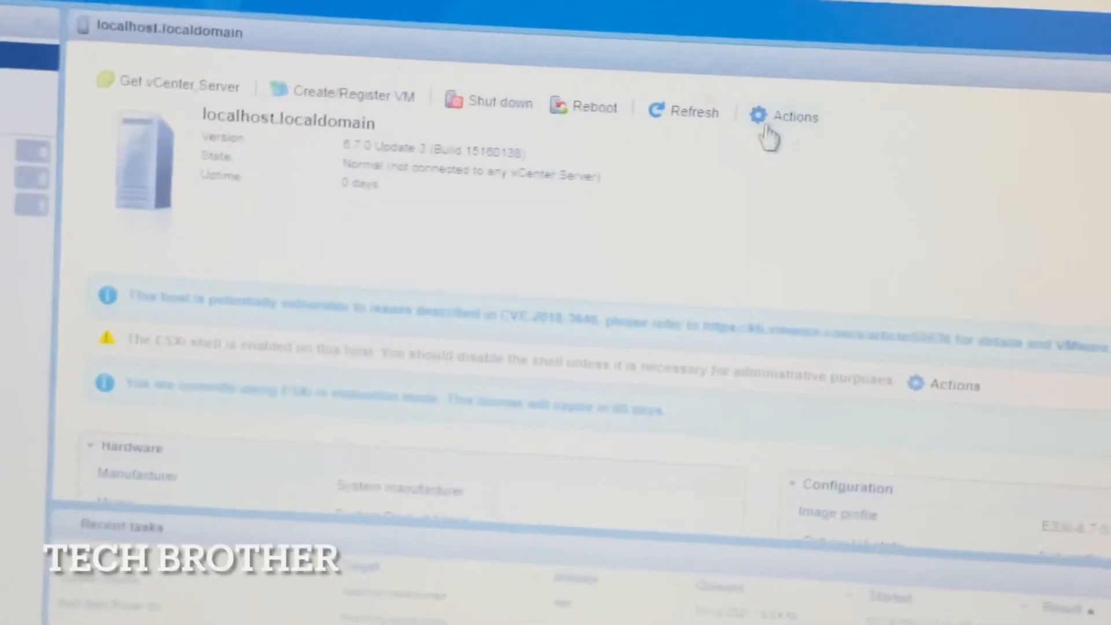
- Show the host Actions list with services, maintenance mode and permissions
left_click(785, 116)
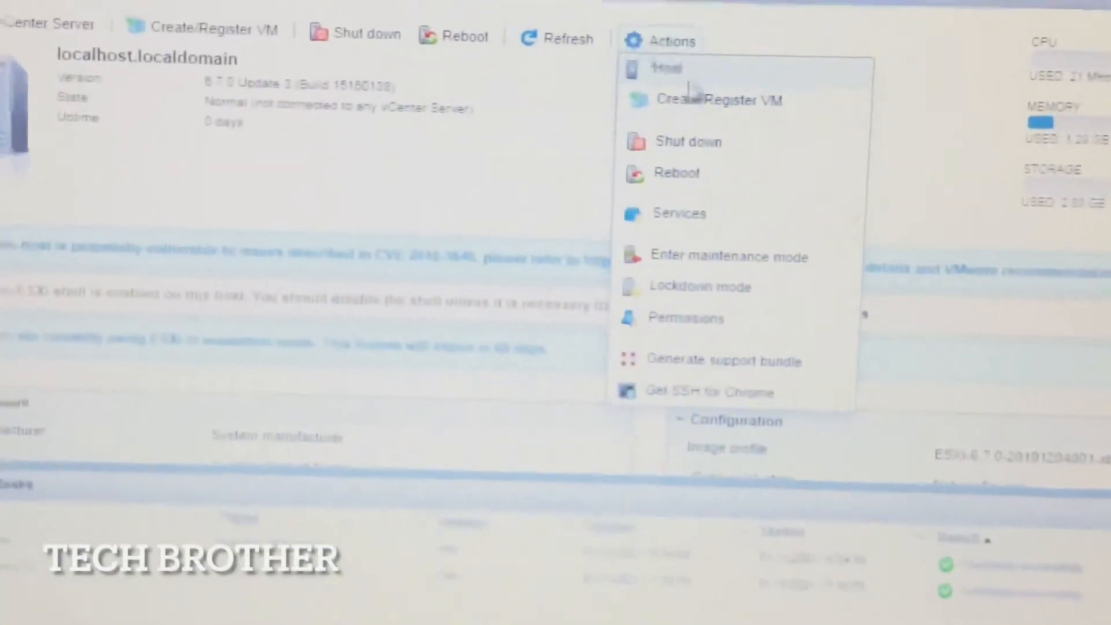
mouse_move(730, 255)
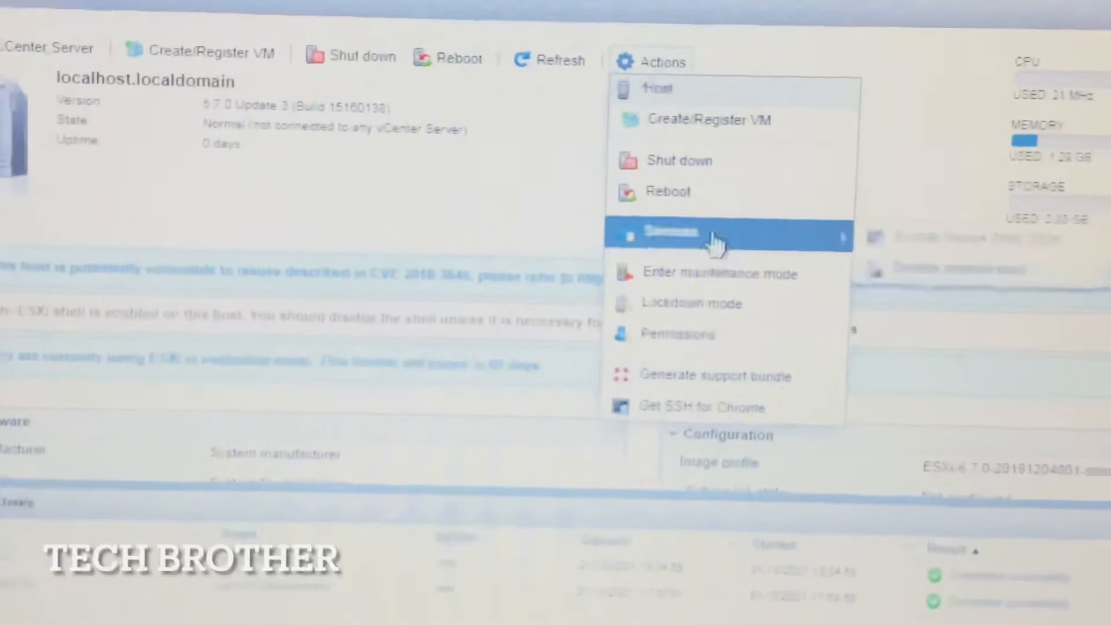
mouse_move(418, 266)
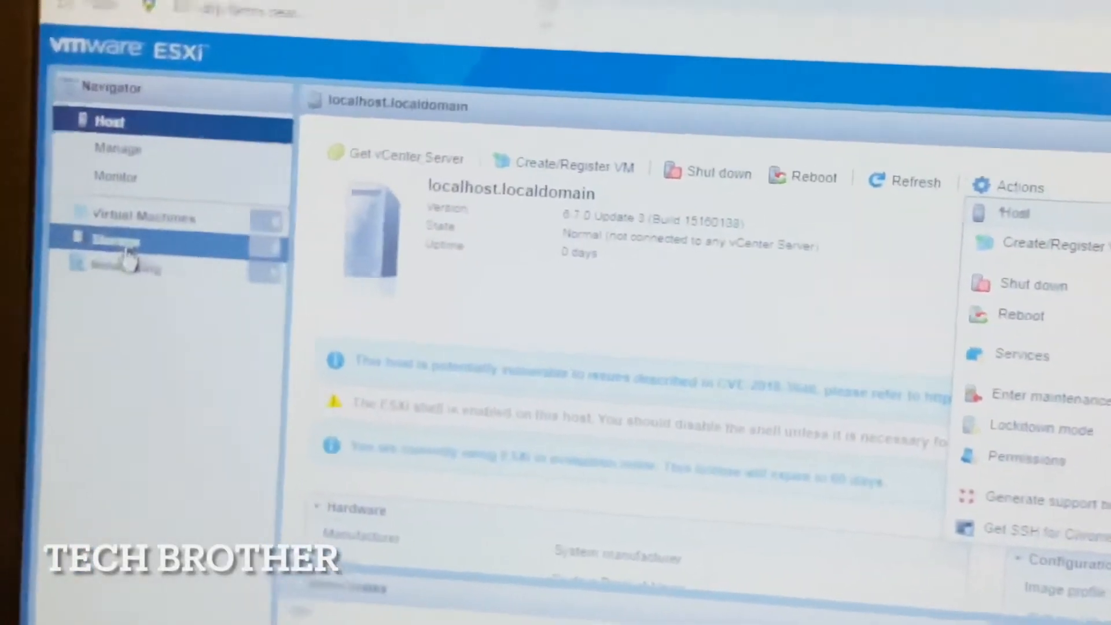
- View the host's storage devices, then its Manage page of installed packages
left_click(113, 240)
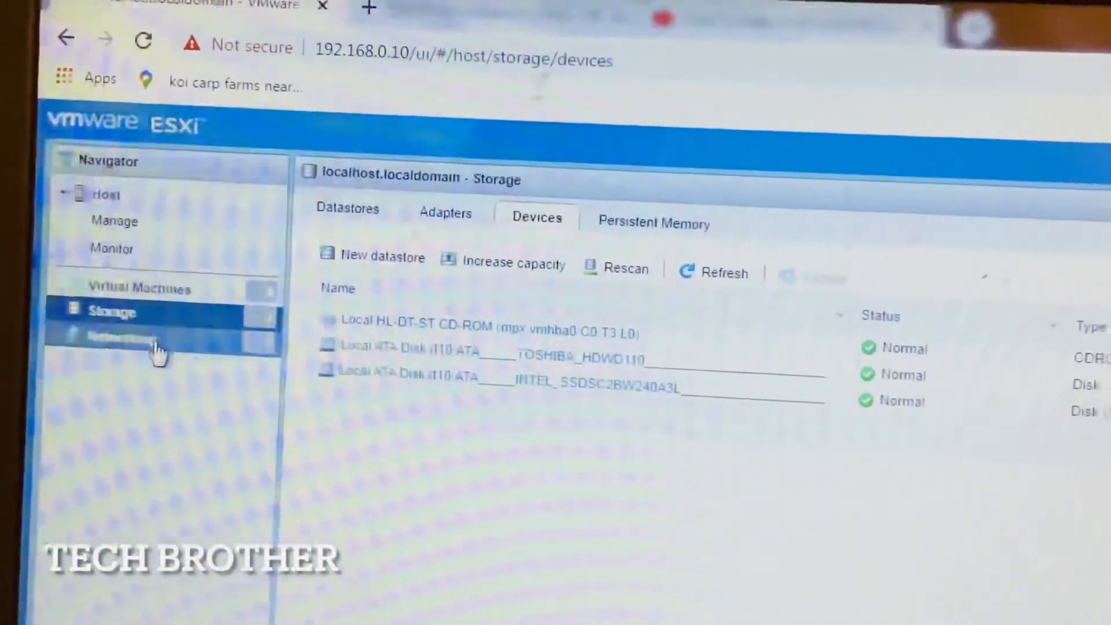
left_click(141, 289)
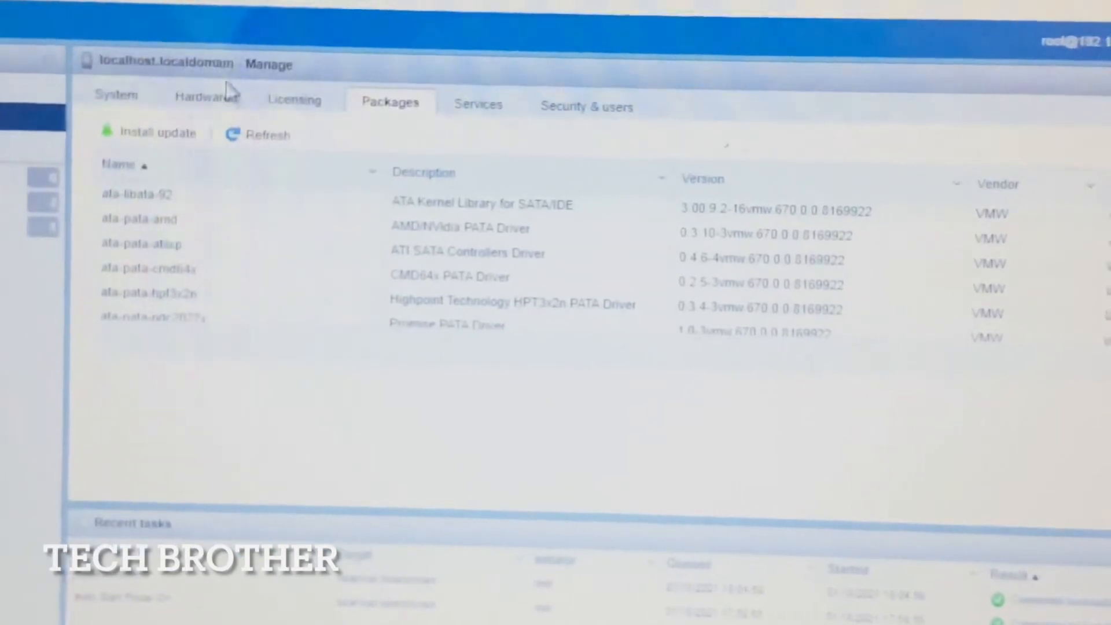
- Review System advanced settings and installed packages, reaching the host services list
left_click(115, 94)
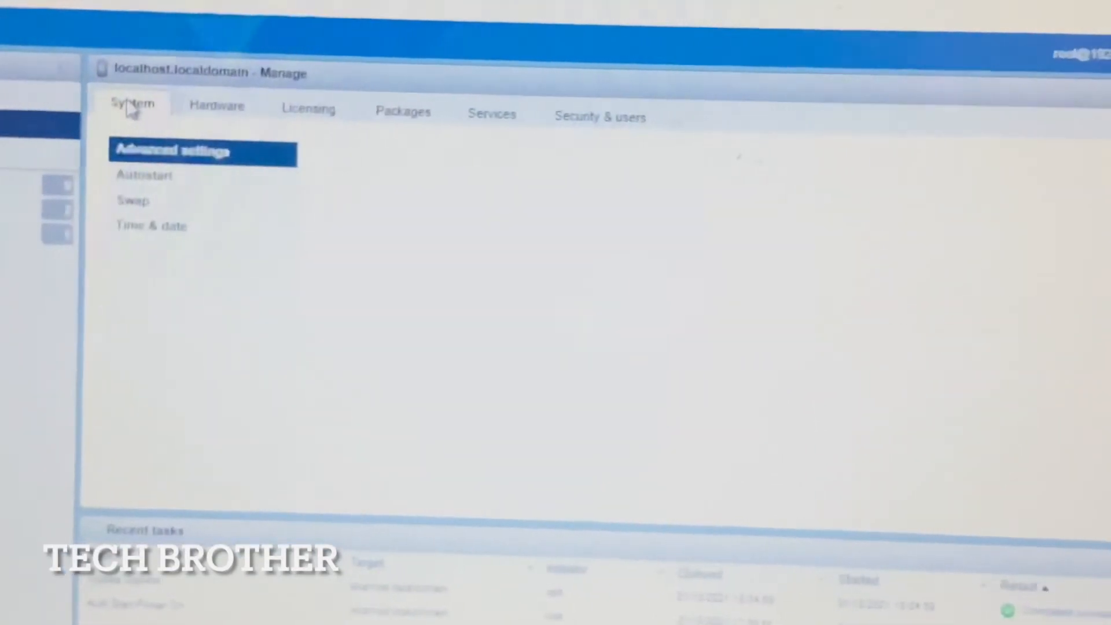
left_click(173, 150)
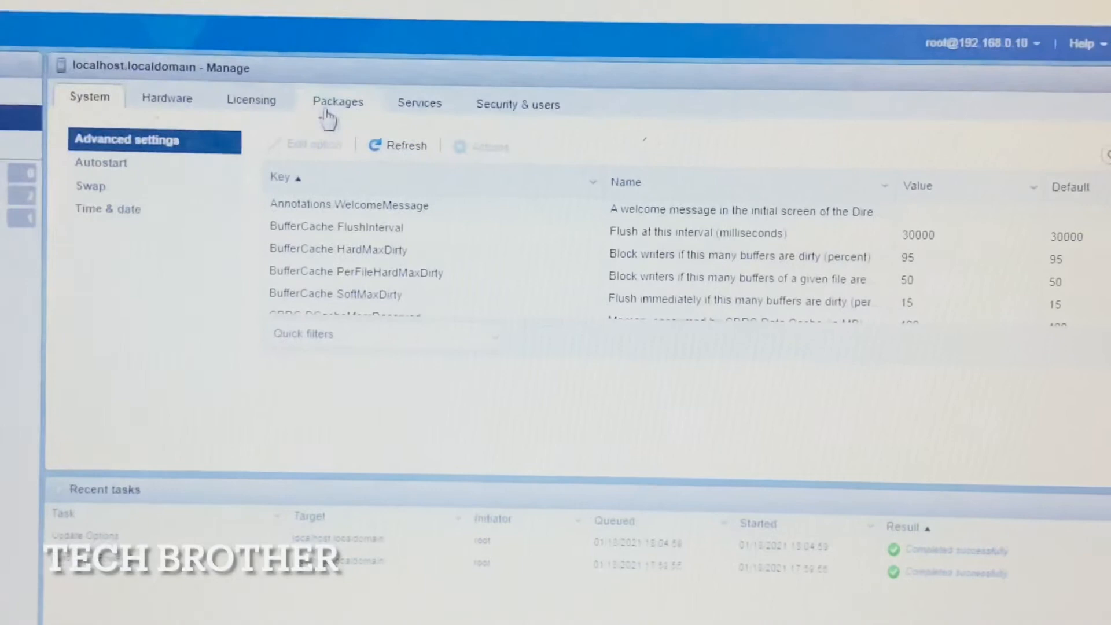
left_click(419, 103)
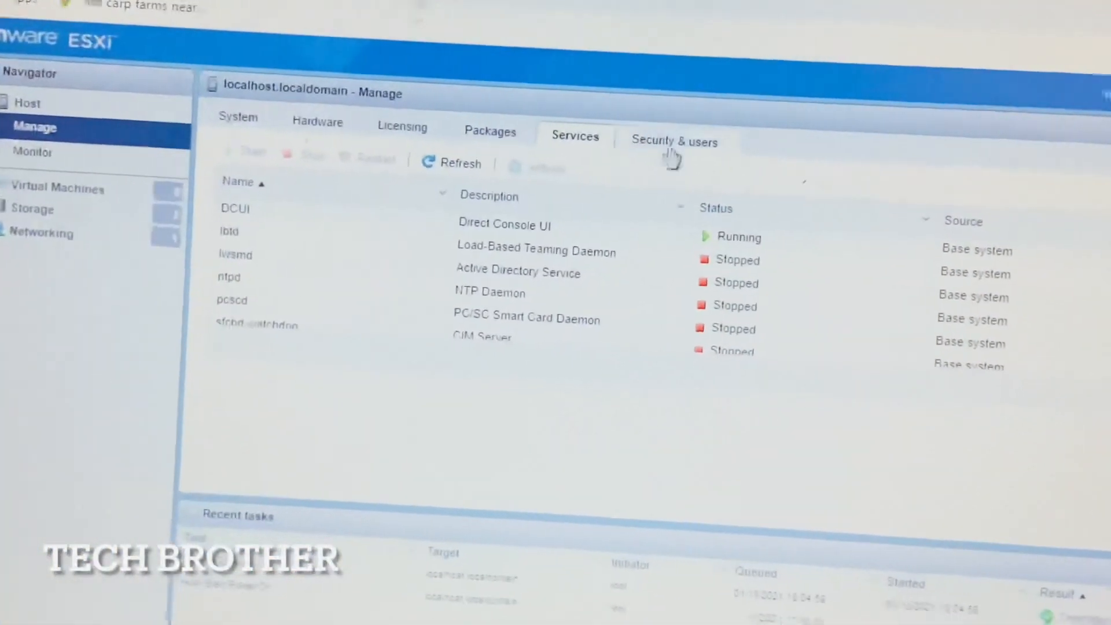
- Review Security & users: acceptance level, authentication, certificates, users and roles
left_click(673, 141)
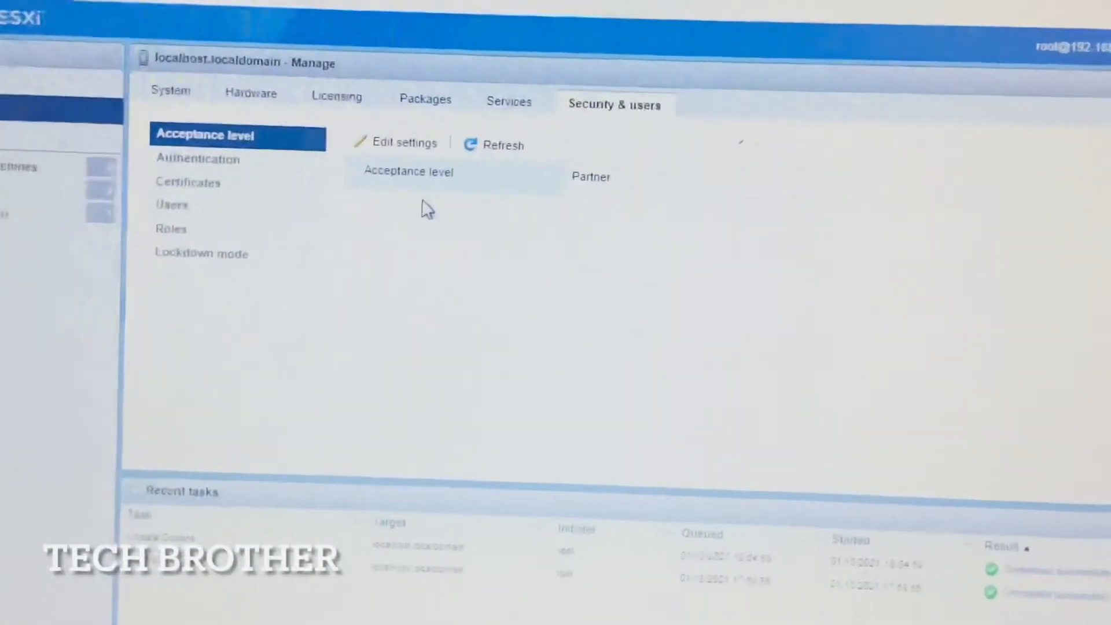
left_click(198, 158)
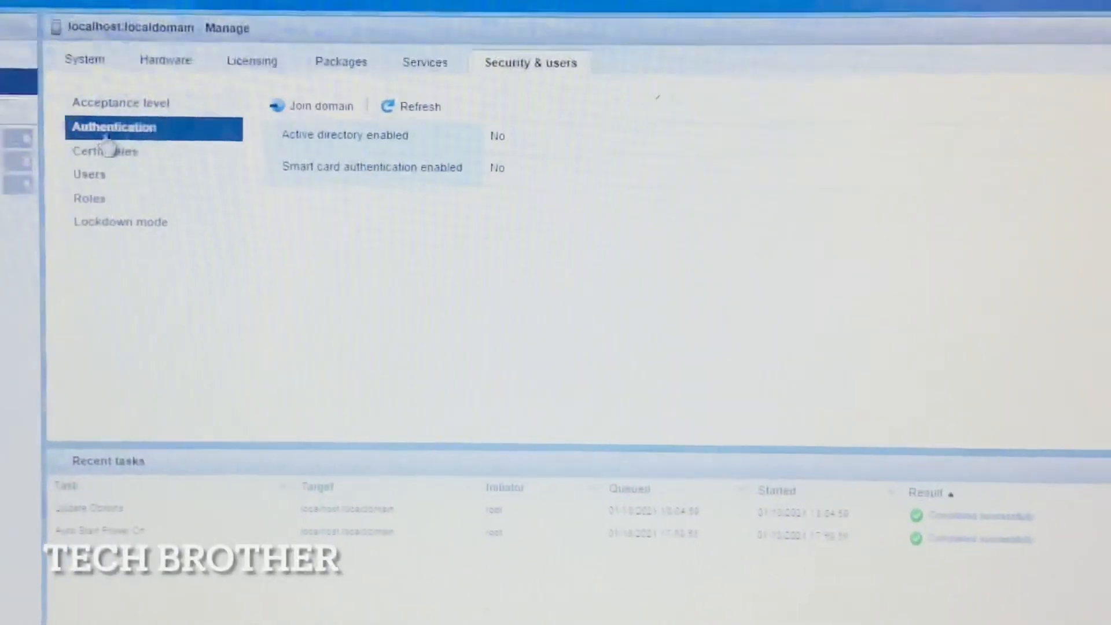
mouse_move(324, 113)
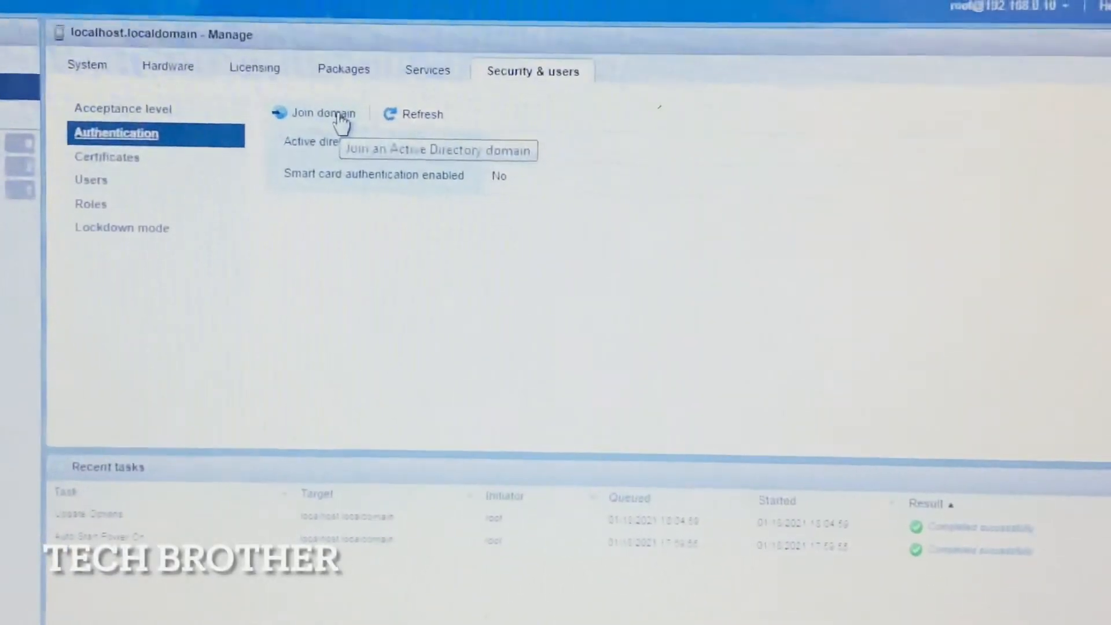
mouse_move(124, 167)
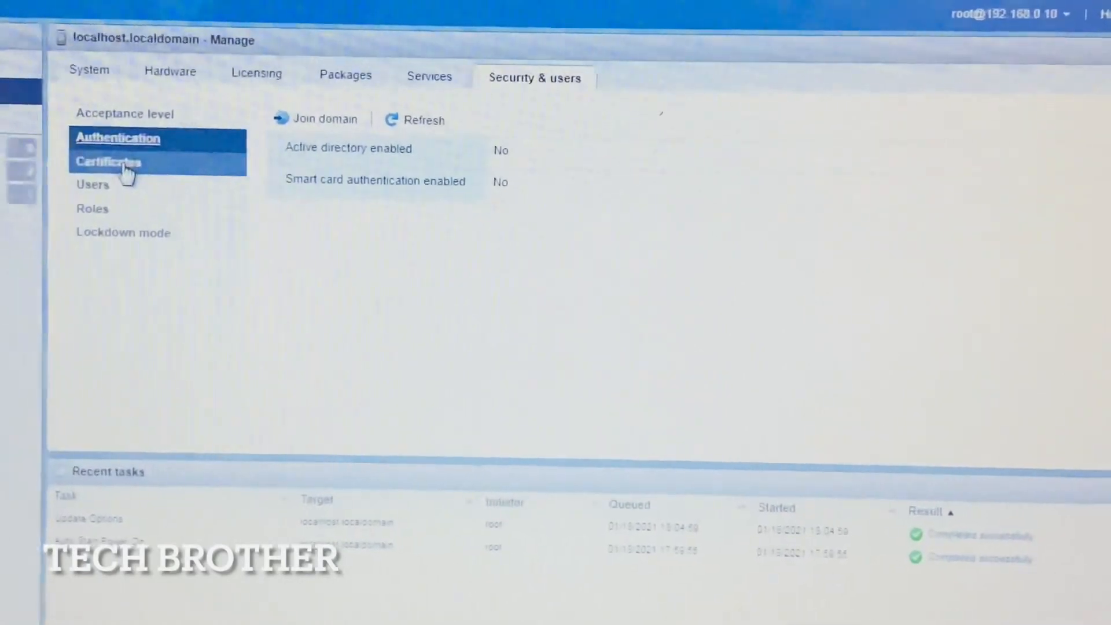
left_click(109, 162)
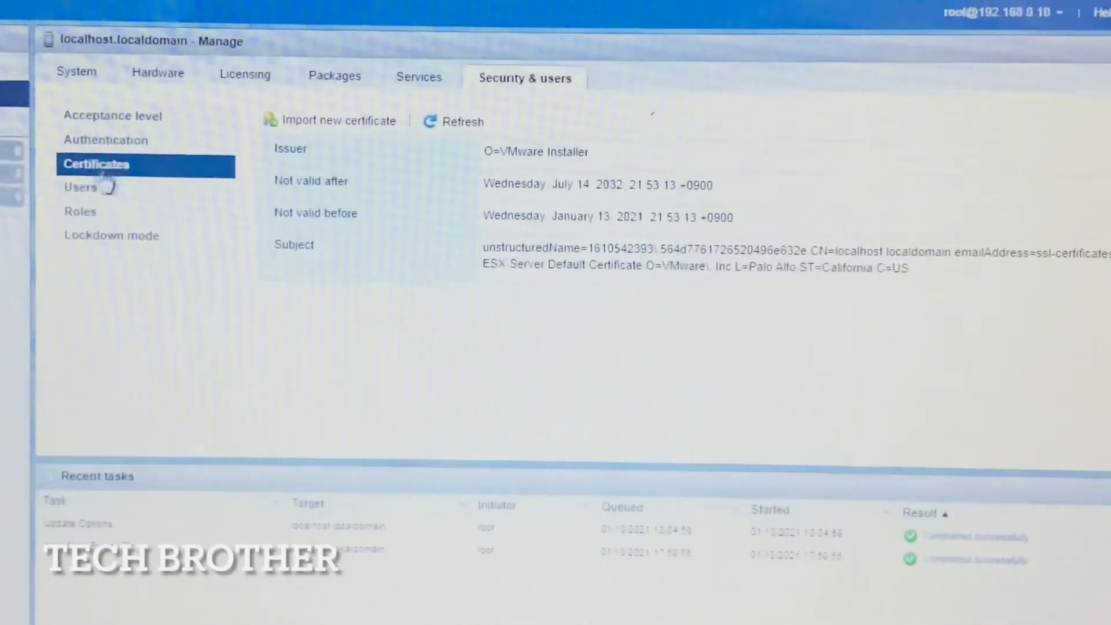
left_click(81, 188)
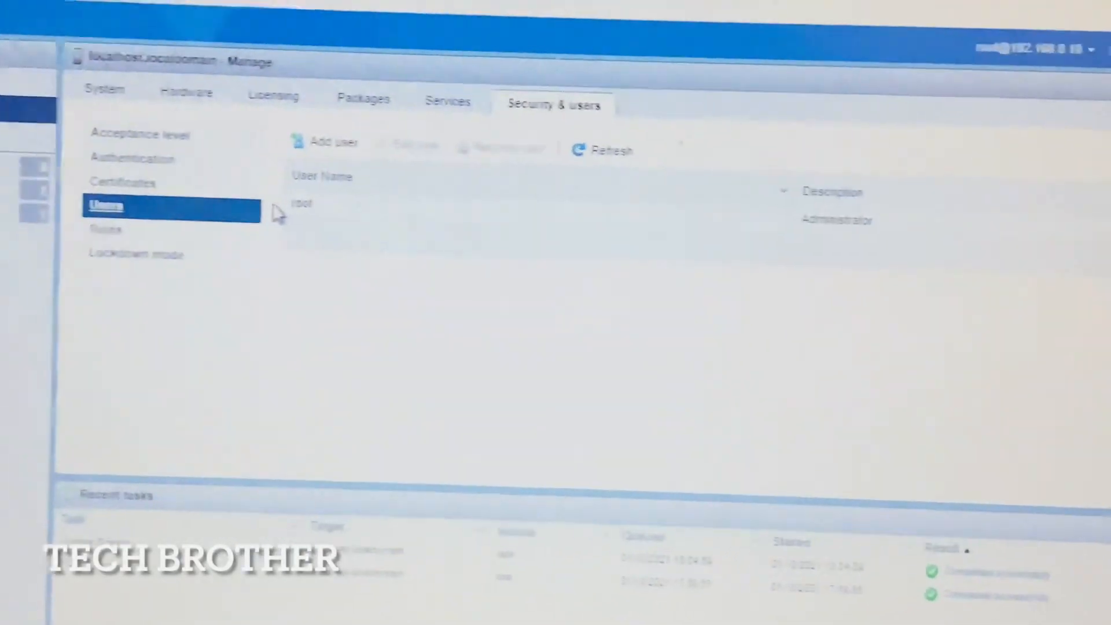
left_click(112, 218)
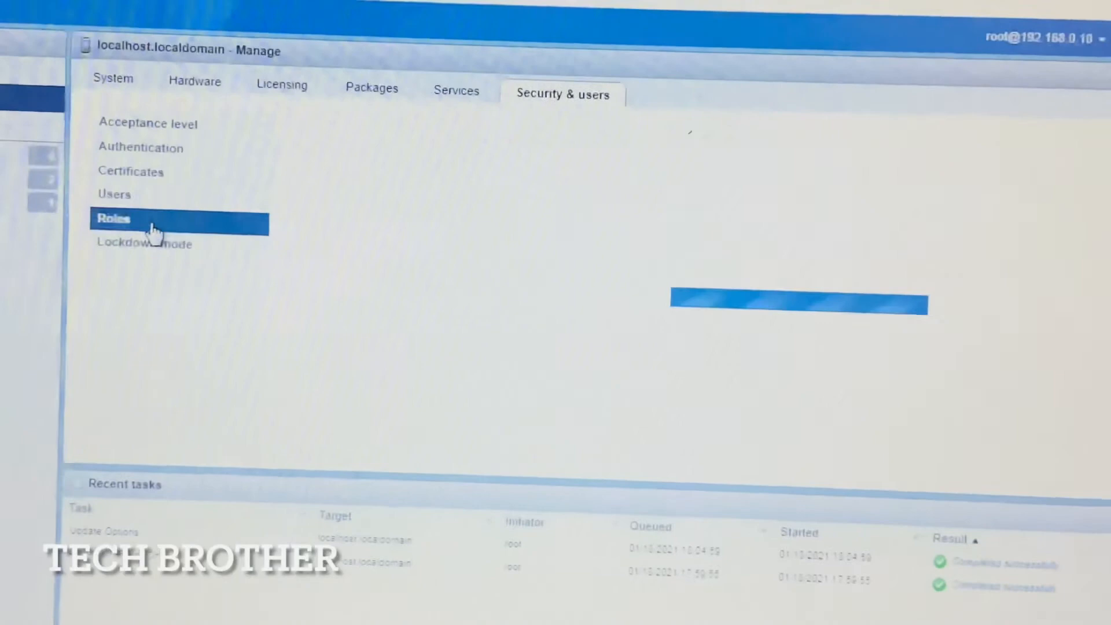
left_click(113, 219)
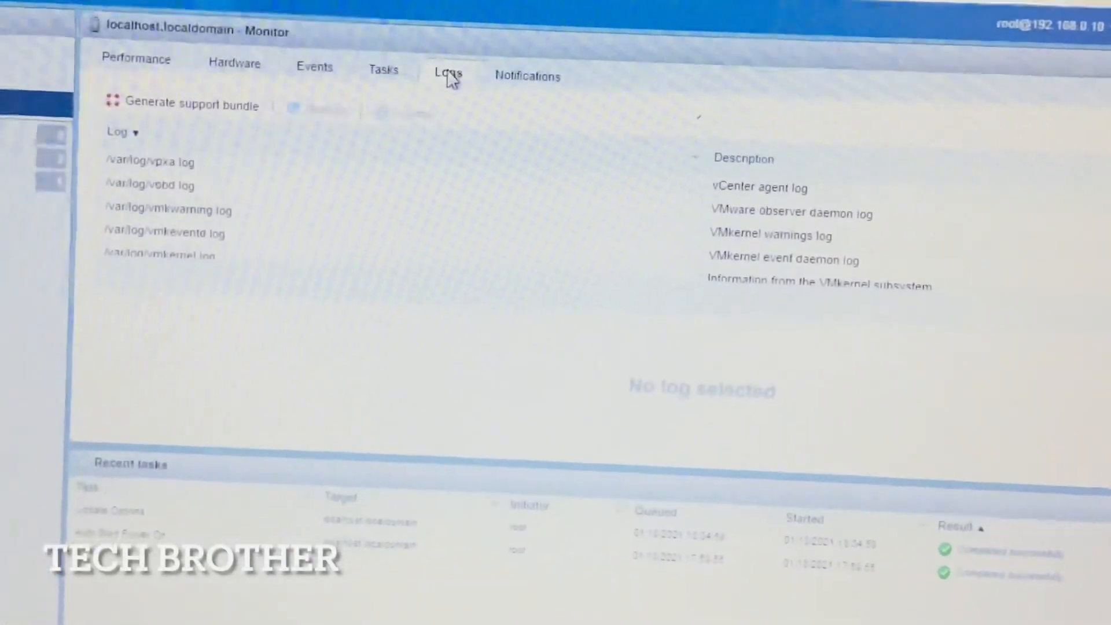
mouse_move(253, 260)
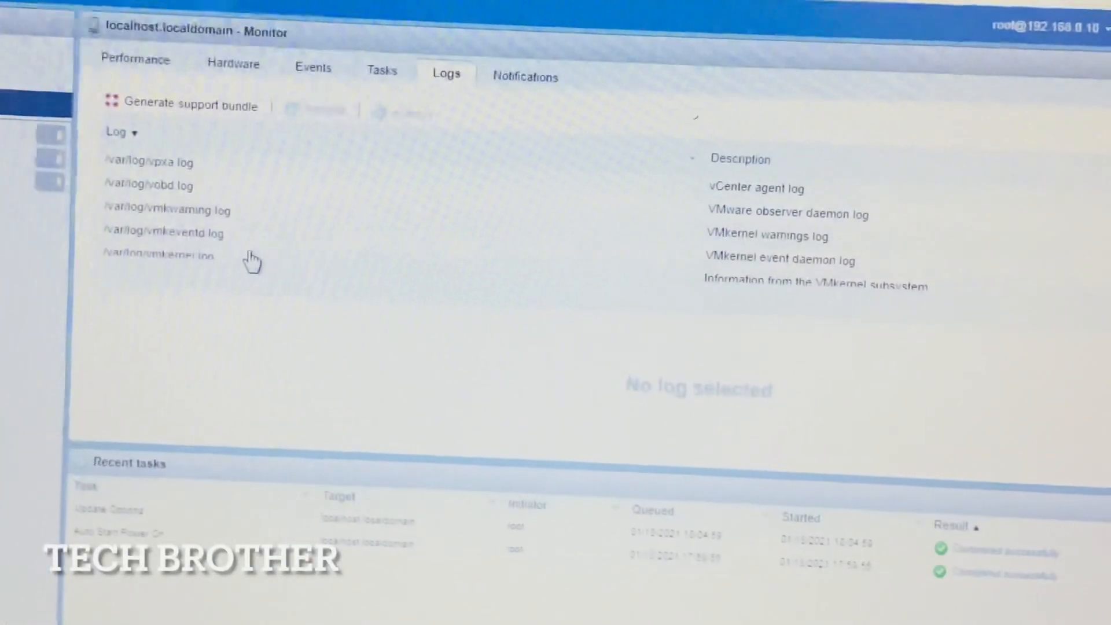
- View the host's Hardware sensors under Monitor, which report no IPMI capability or sensor data
left_click(233, 63)
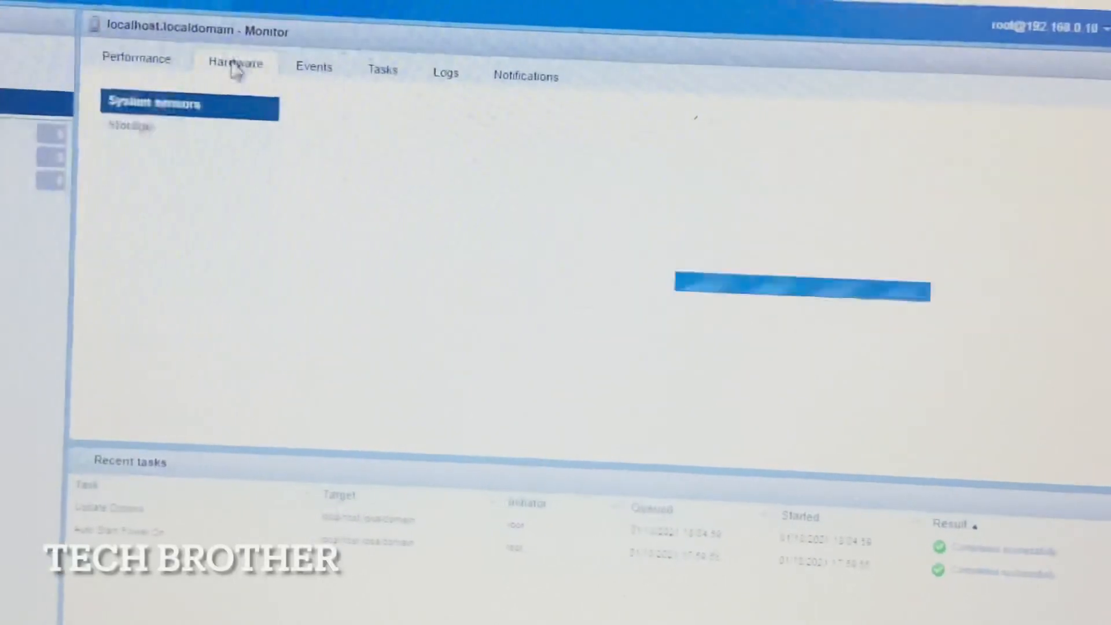
left_click(235, 62)
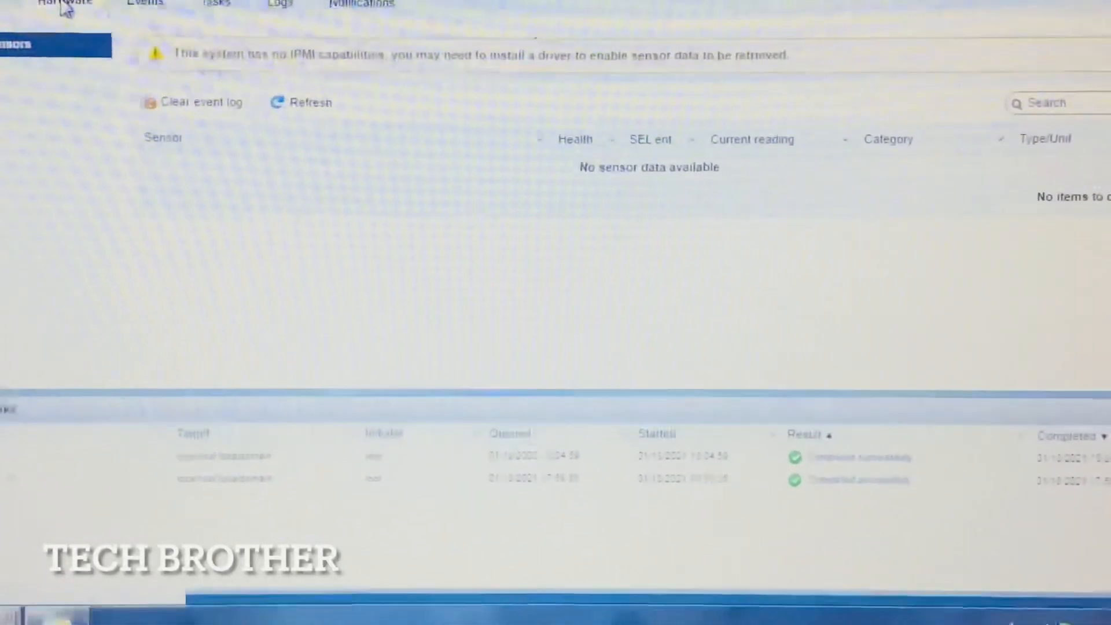
scroll("down", 3)
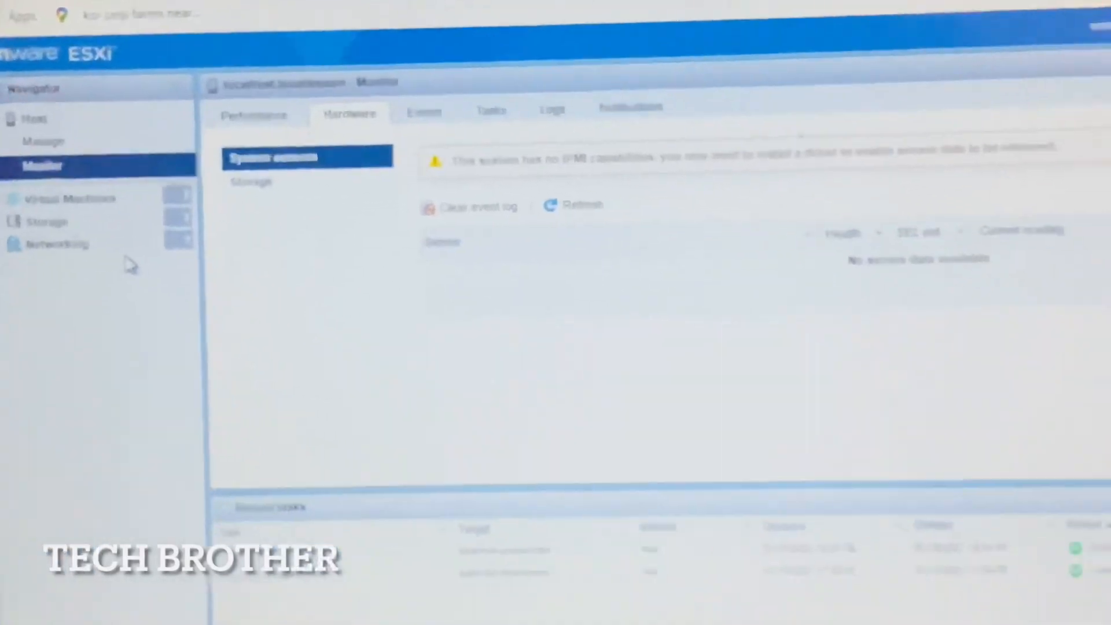
scroll("down", 3)
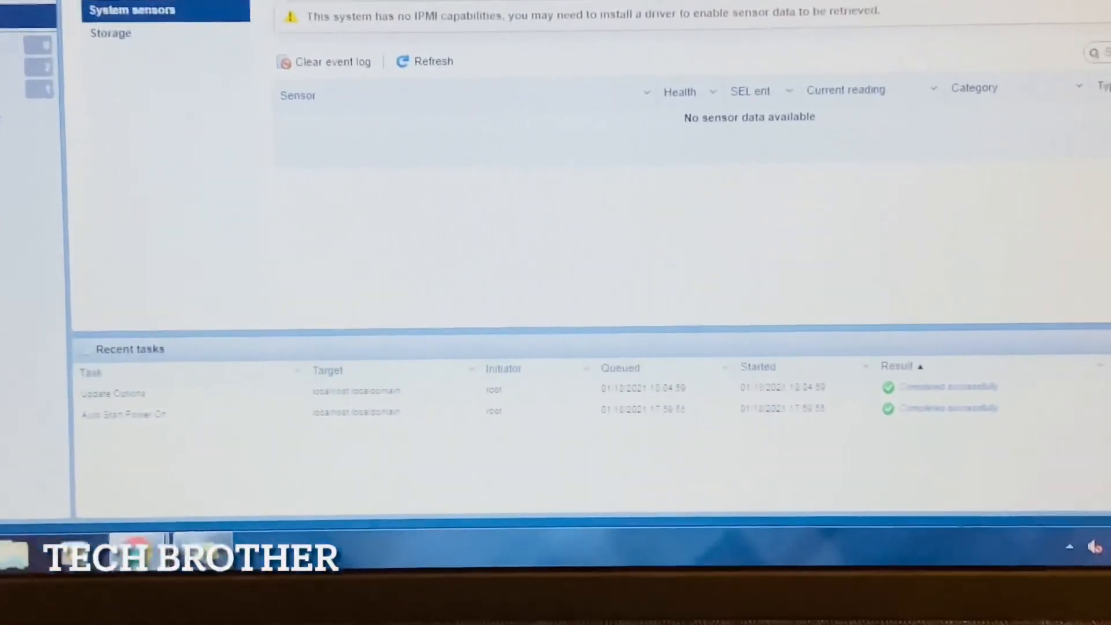